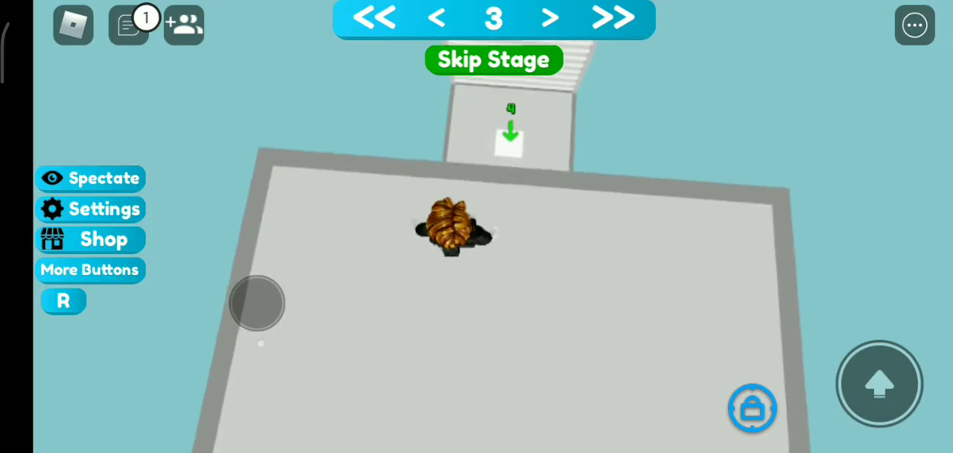
Step: Run and jump across the gray platforms from stage 3 up to stage 13
drag(256, 304, 283, 256)
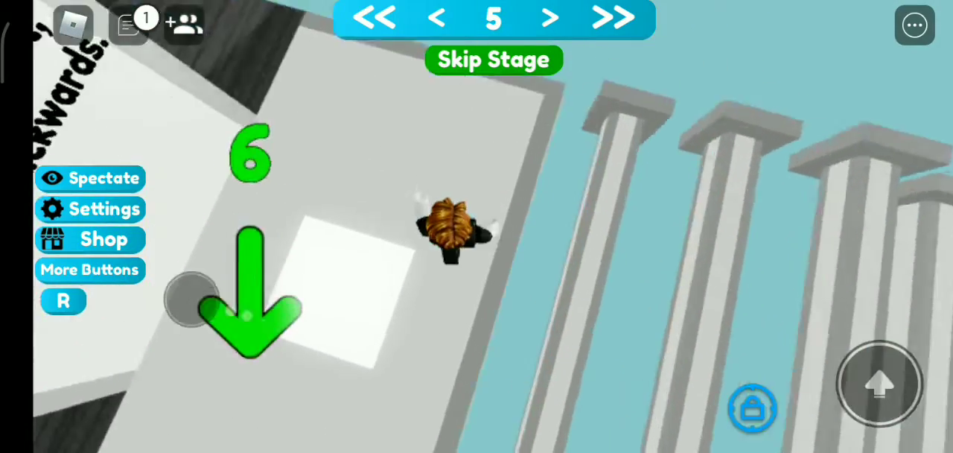
click(552, 18)
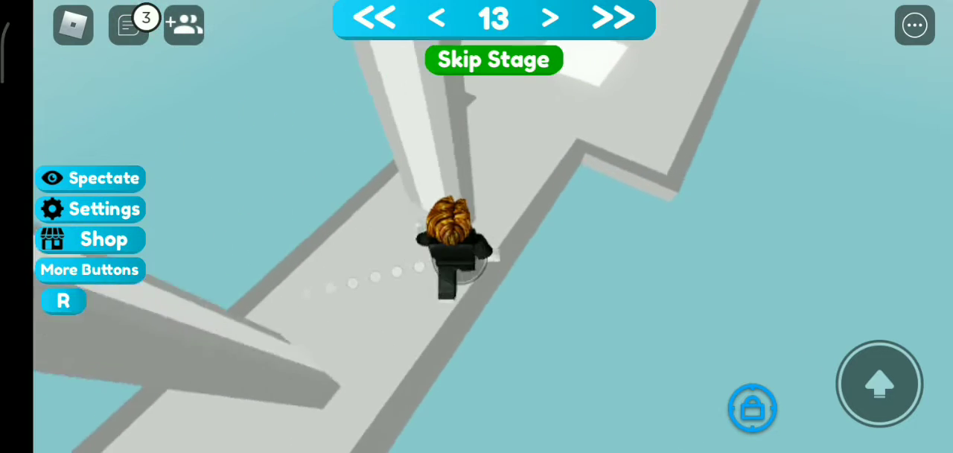
Step: Clear the gray walkway stages beyond stage 13 and reach stage 17
click(551, 18)
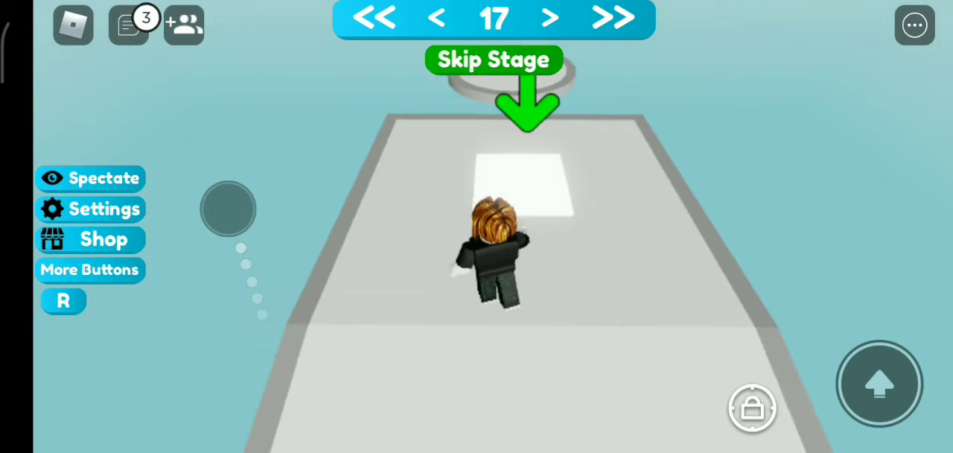
click(495, 60)
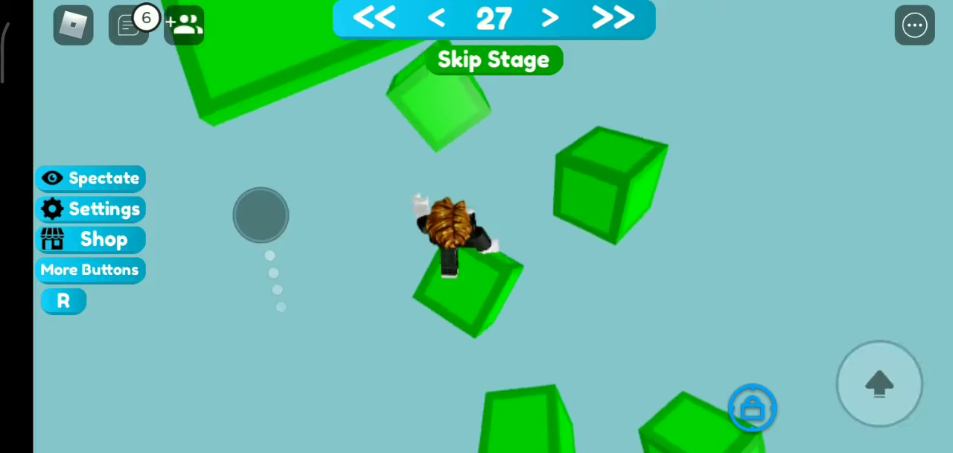
Step: Hop across the floating green cubes to land on stage 30
click(494, 60)
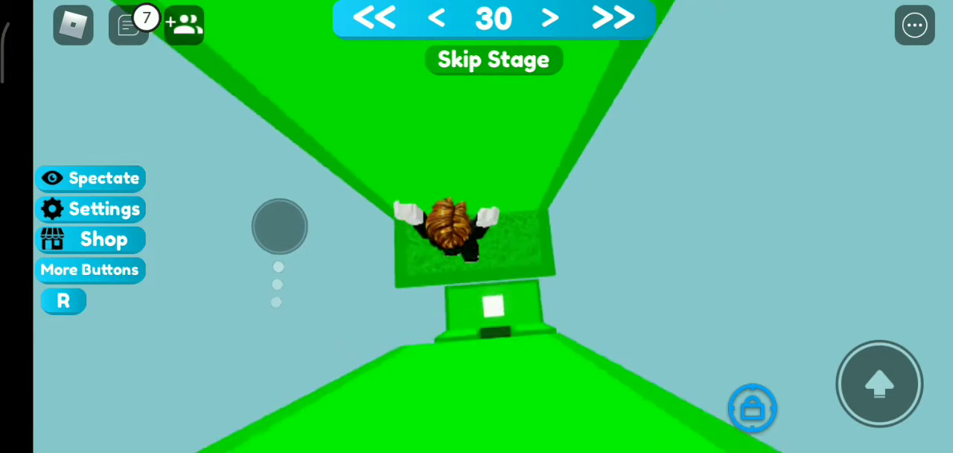
Step: Jump over the green block platforms from stage 30 to stage 39
click(551, 18)
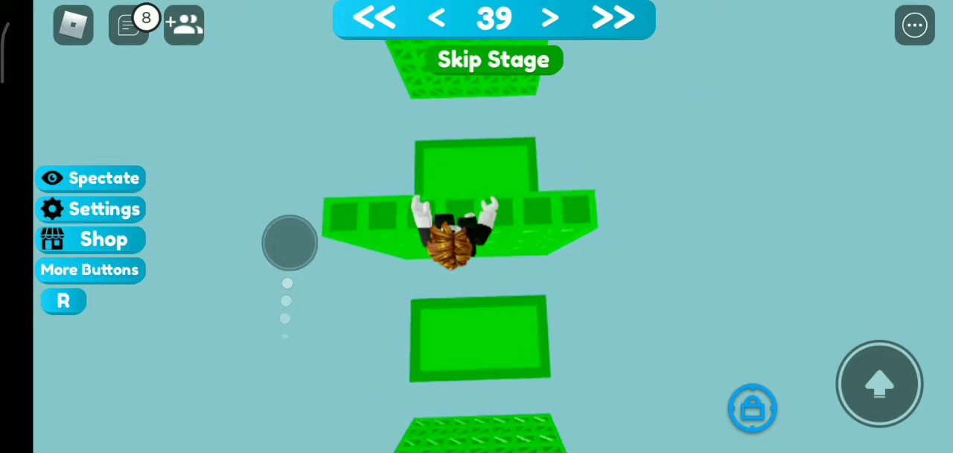
drag(289, 243, 289, 216)
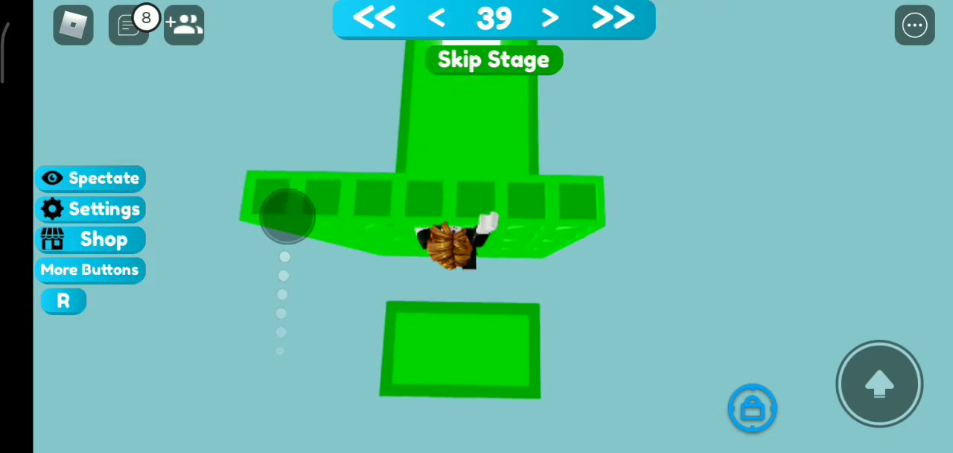